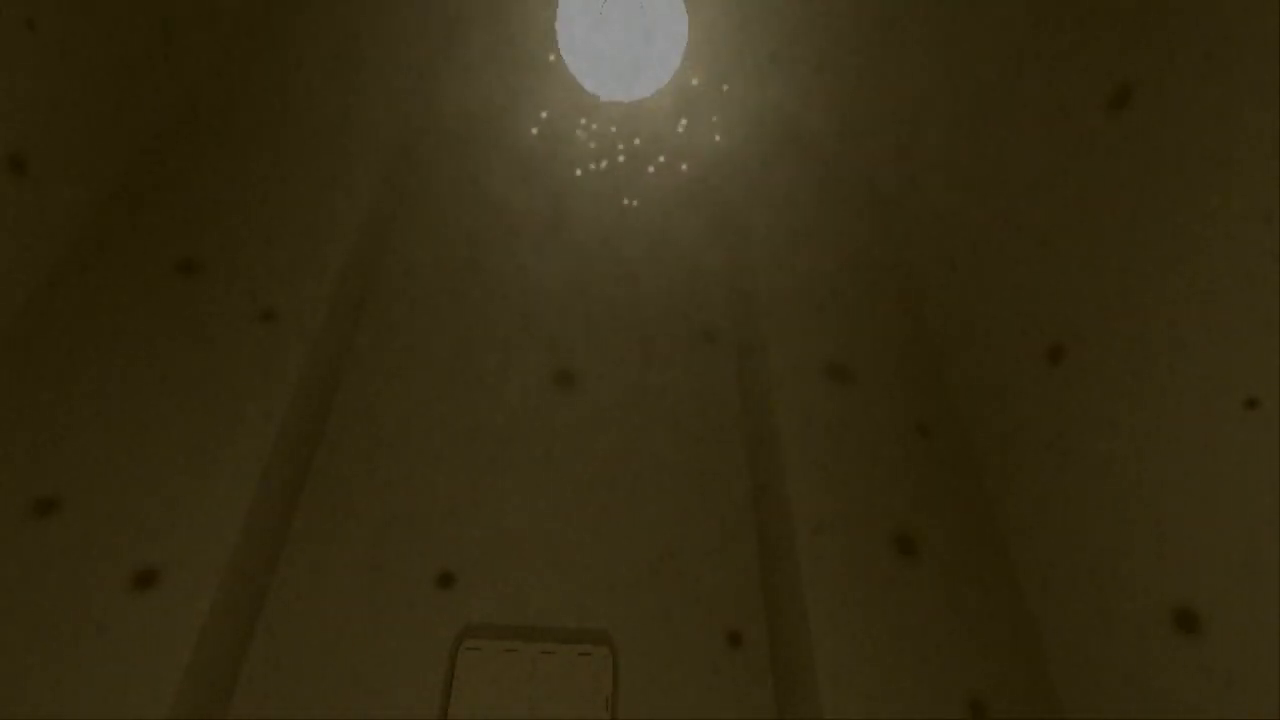
mouse_move(640, 360)
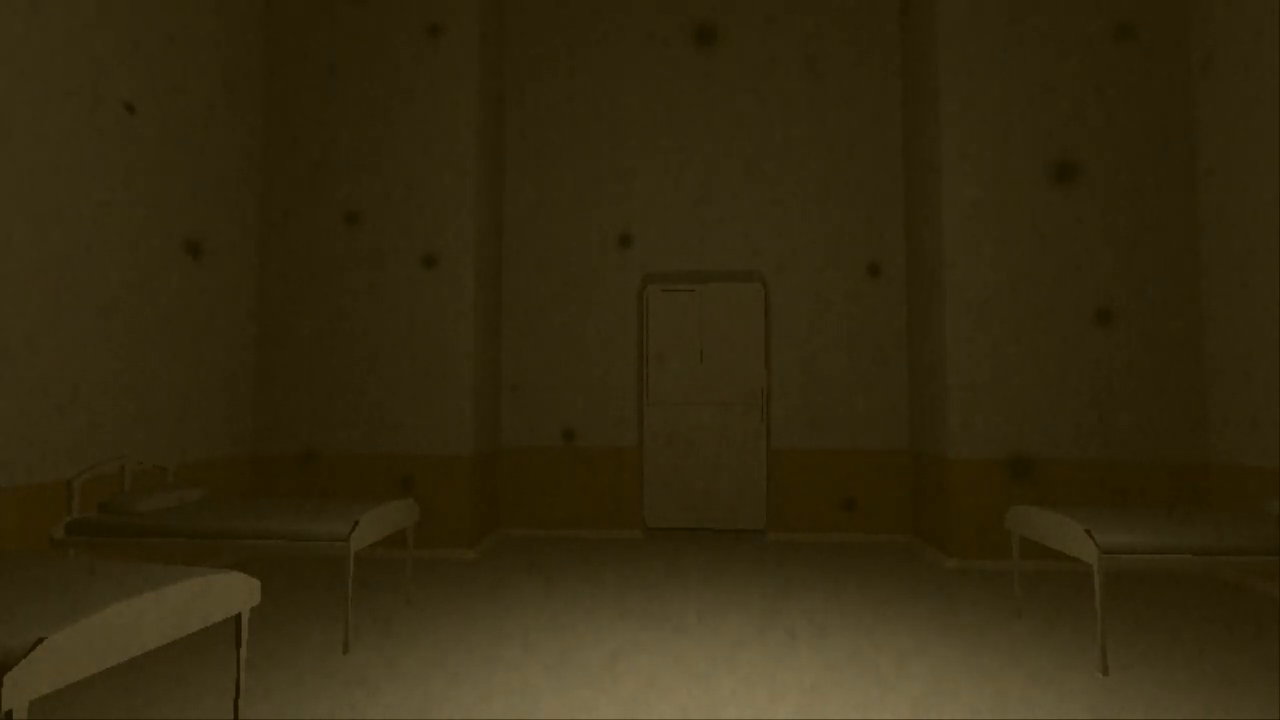
mouse_move(900, 380)
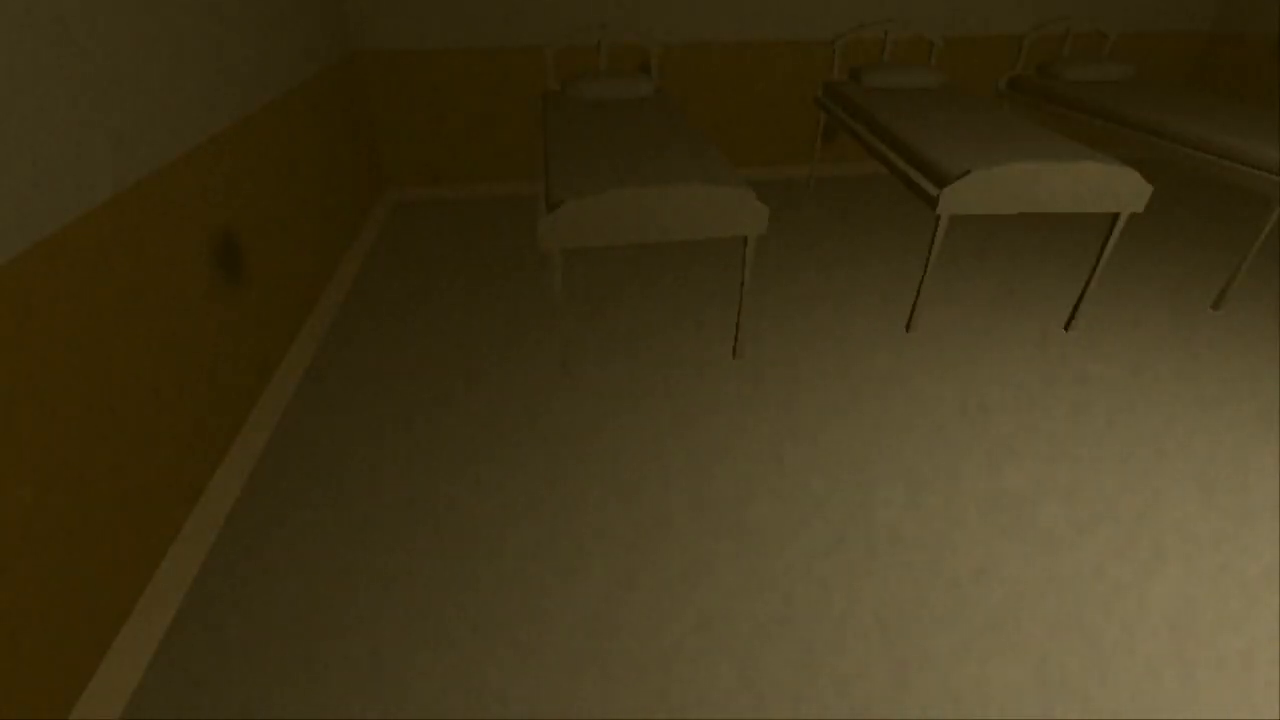